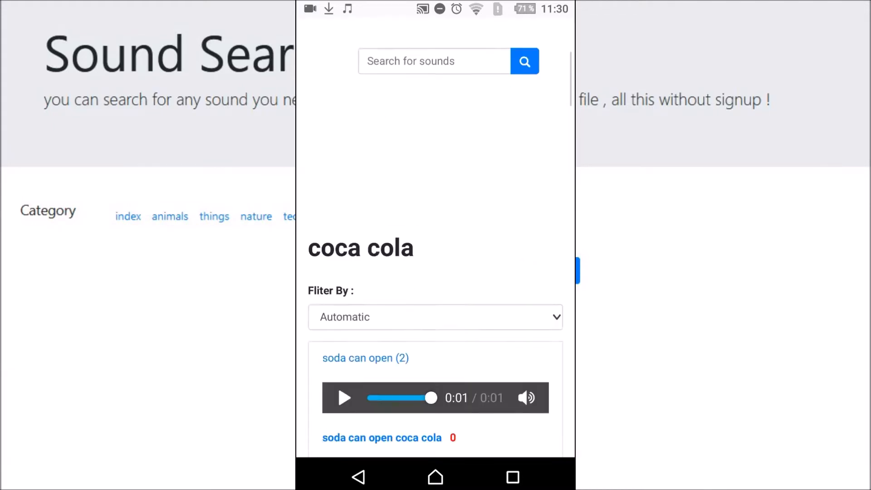
Play the 'soda opening' preview in the coca cola results and reach the no-attribution notice.
{"action": "scroll", "scroll_direction": "down", "scroll_amount": 3}
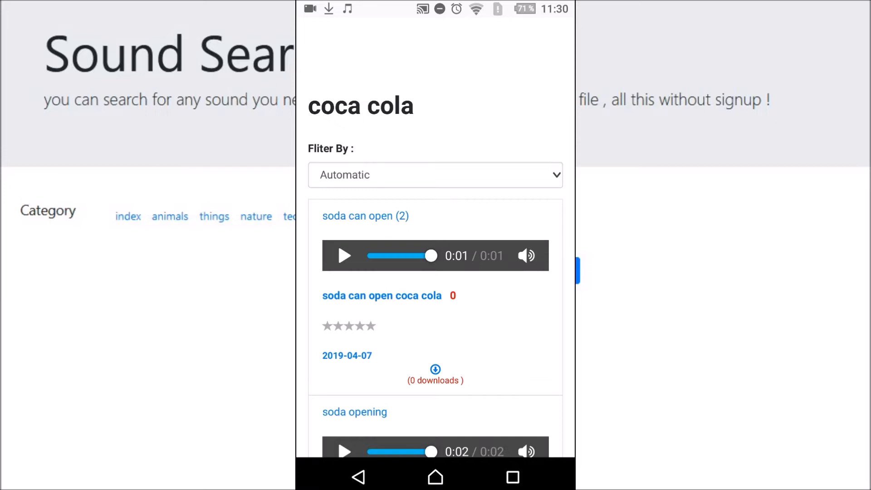
{"action": "left_click", "coordinate": [344, 256]}
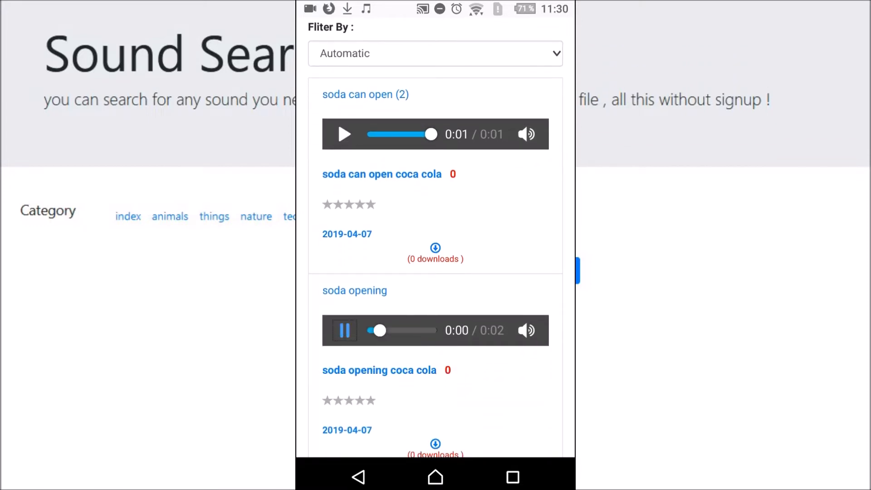
{"action": "scroll", "scroll_direction": "down", "scroll_amount": 3}
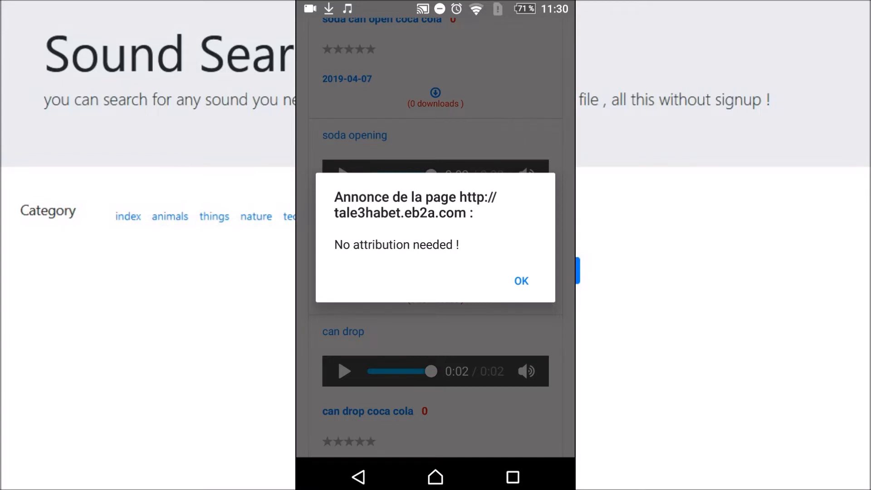
Dismiss the attribution alert and play the 'can drop' and 'bottle blow' previews.
{"action": "left_click", "coordinate": [520, 280]}
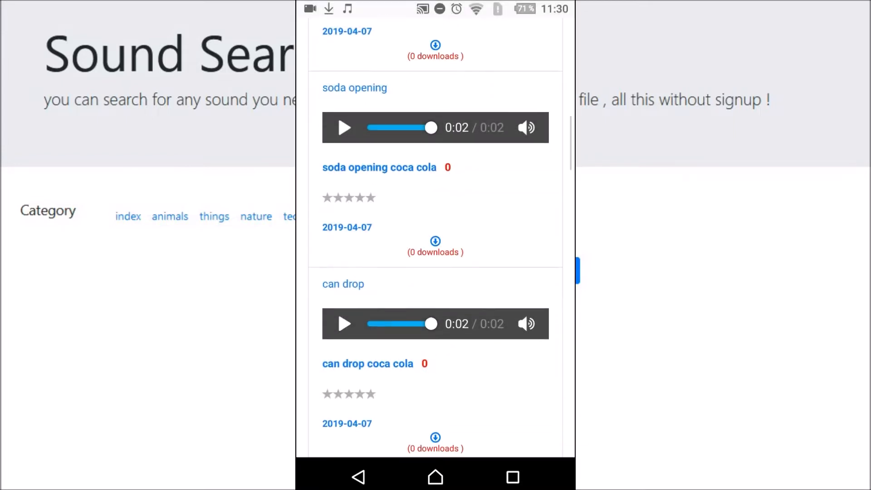
{"action": "left_click", "coordinate": [343, 324]}
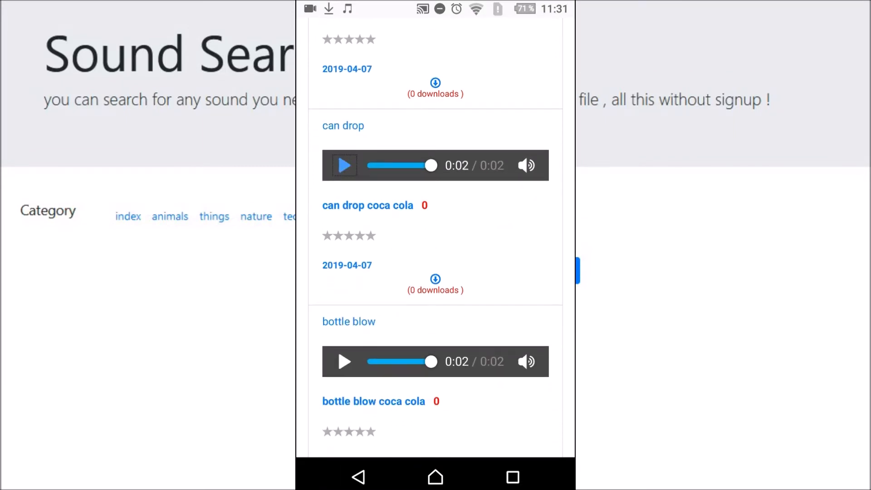
{"action": "left_click", "coordinate": [344, 362]}
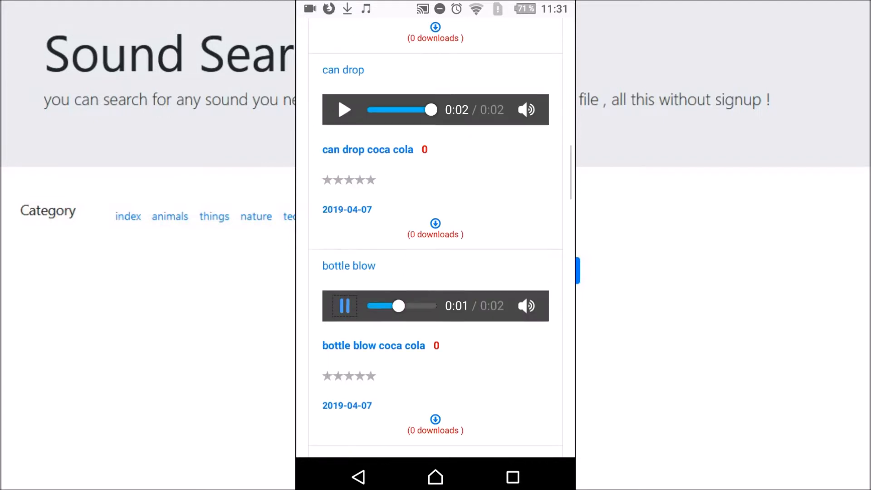
Browse further down the coca cola results past 'can fizz open'.
{"action": "scroll", "scroll_direction": "down", "scroll_amount": 3}
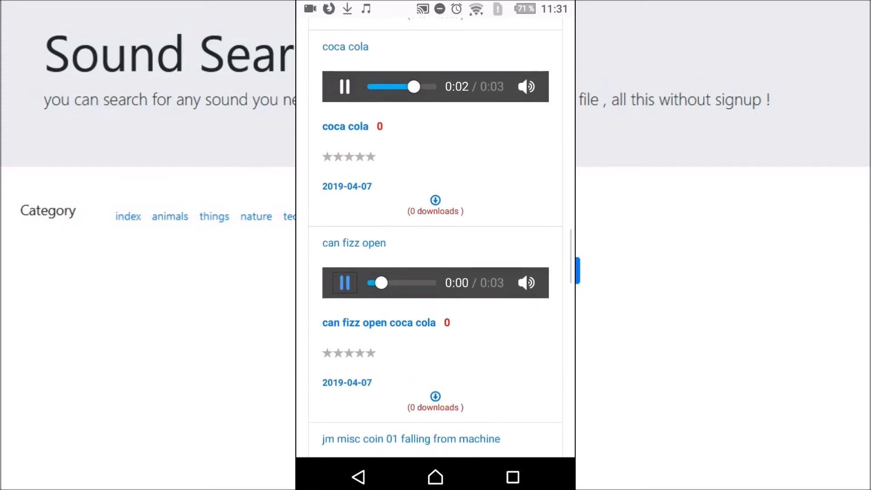
{"action": "scroll", "scroll_direction": "down", "scroll_amount": 3}
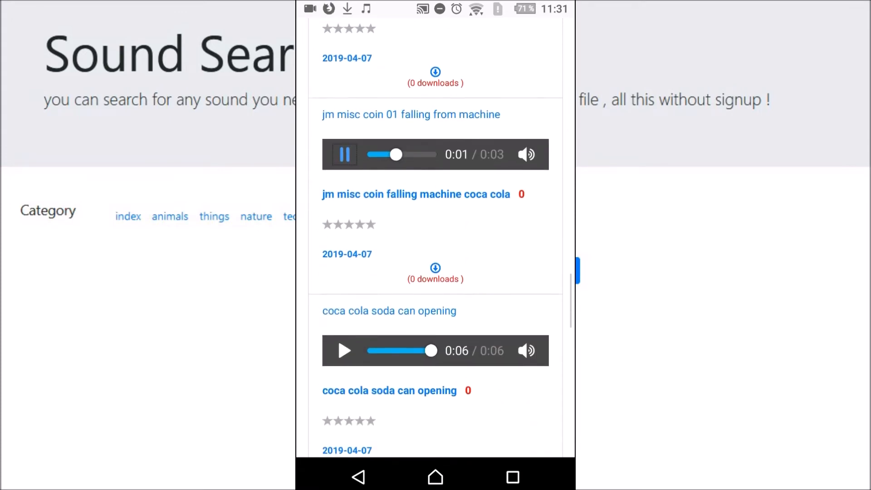
{"action": "scroll", "scroll_direction": "down", "scroll_amount": 3}
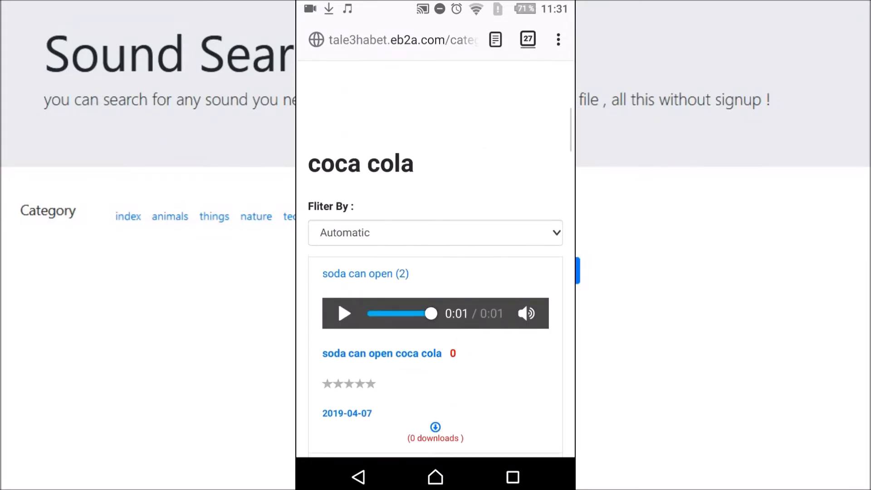
Search for 'animal' sounds, then go to the Request a sound page.
{"action": "left_click", "coordinate": [434, 171]}
{"action": "type", "text": "a"}
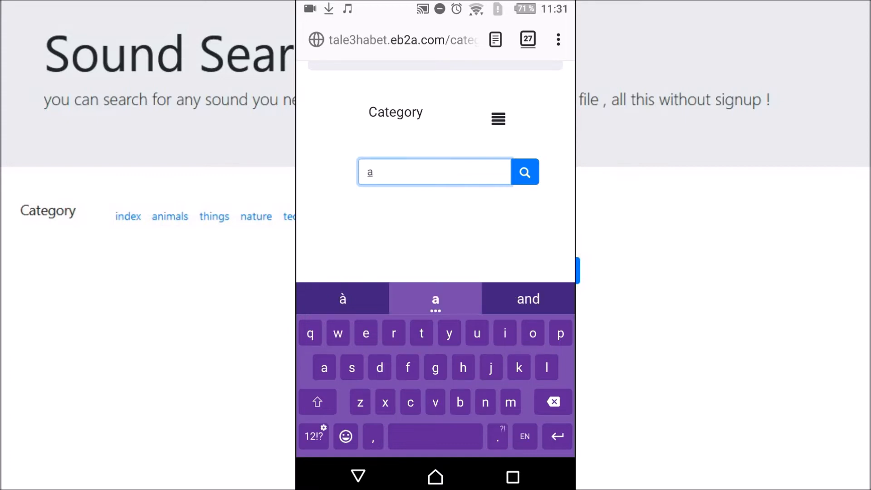
{"action": "type", "text": "nimal"}
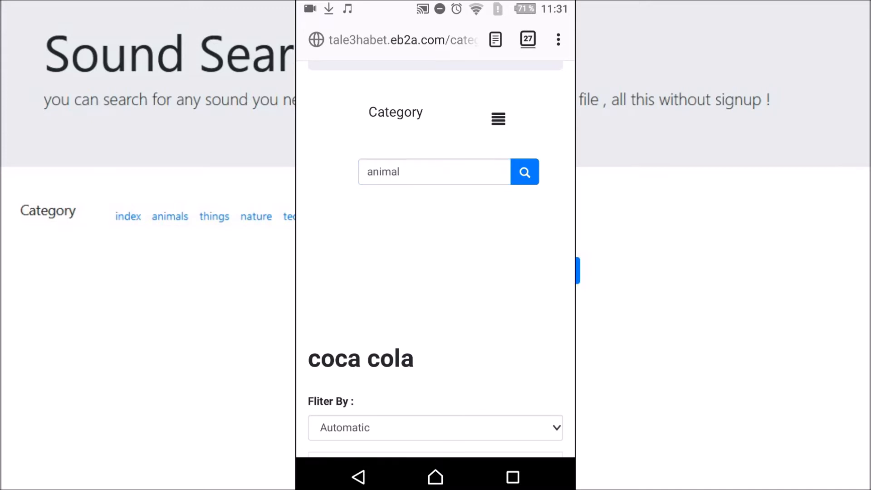
{"action": "left_click", "coordinate": [524, 171]}
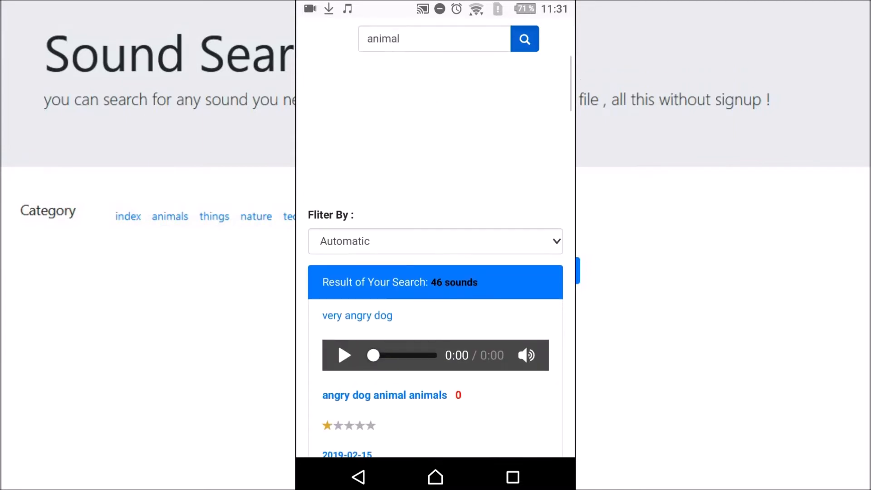
{"action": "left_click", "coordinate": [344, 355]}
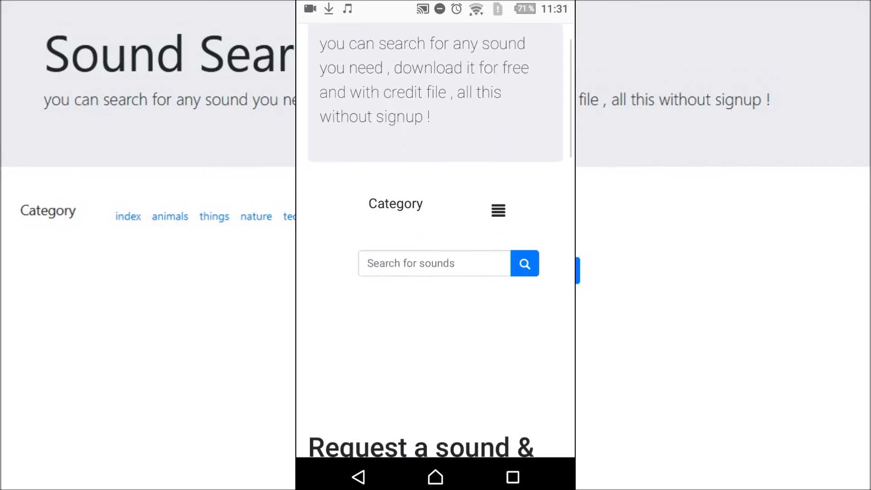
Open the ALL sounds category and its 'Fliter By' sorting dropdown.
{"action": "scroll", "scroll_direction": "down", "scroll_amount": 3}
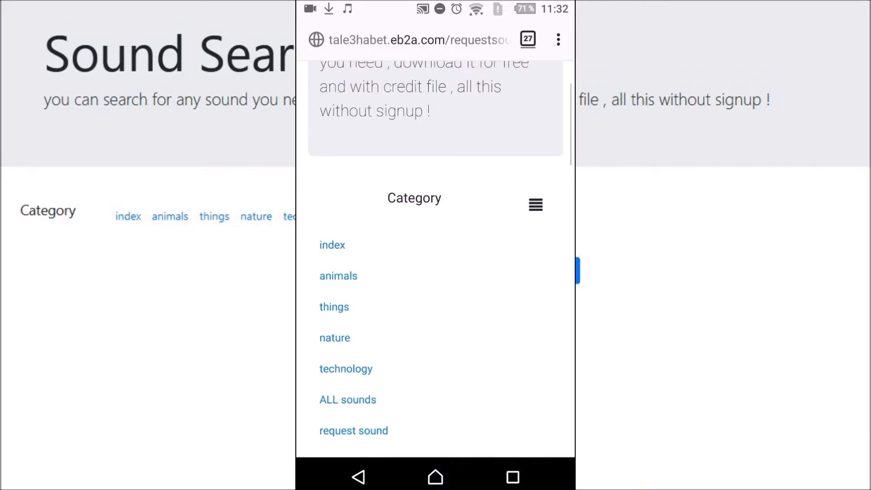
{"action": "left_click", "coordinate": [348, 399]}
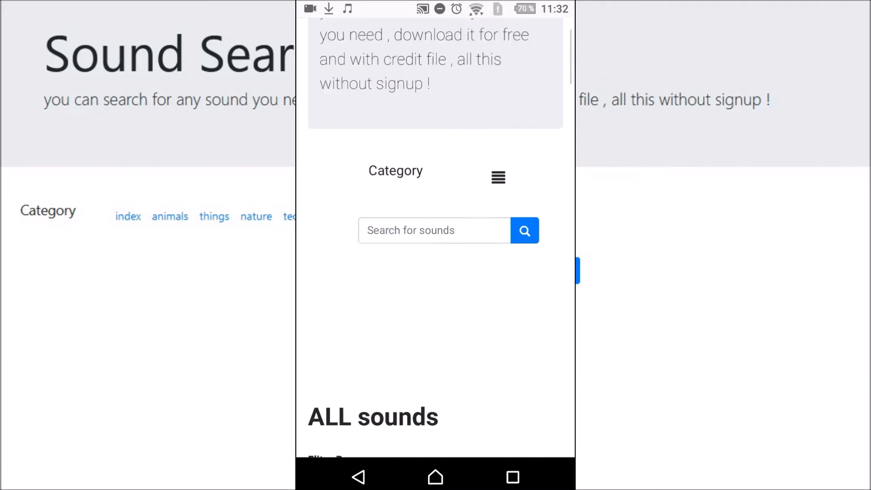
{"action": "scroll", "scroll_direction": "down", "scroll_amount": 3}
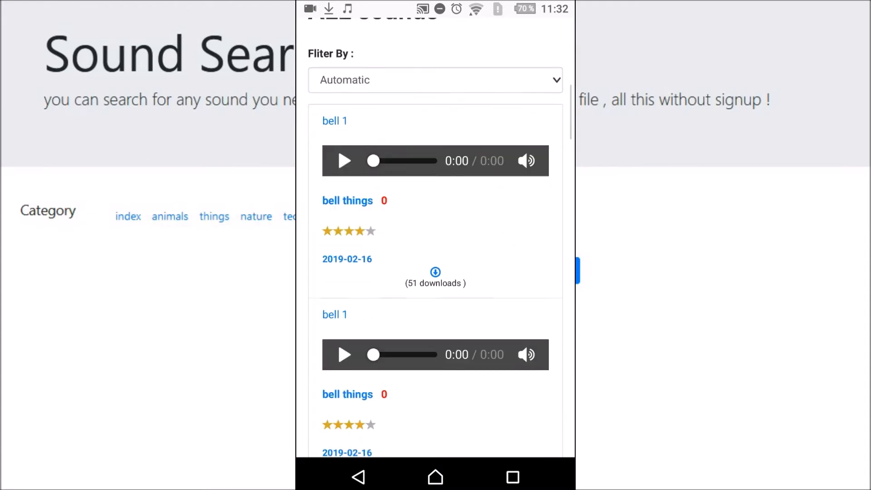
{"action": "scroll", "scroll_direction": "down", "scroll_amount": 3}
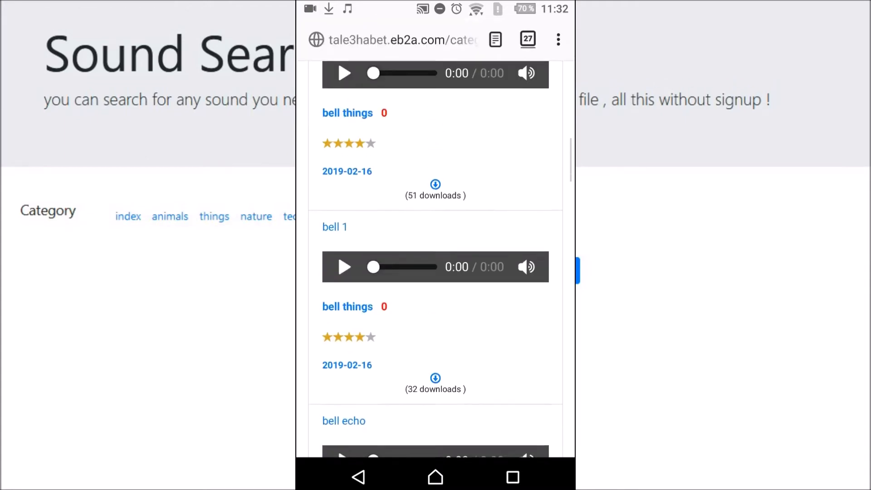
{"action": "left_click", "coordinate": [556, 243]}
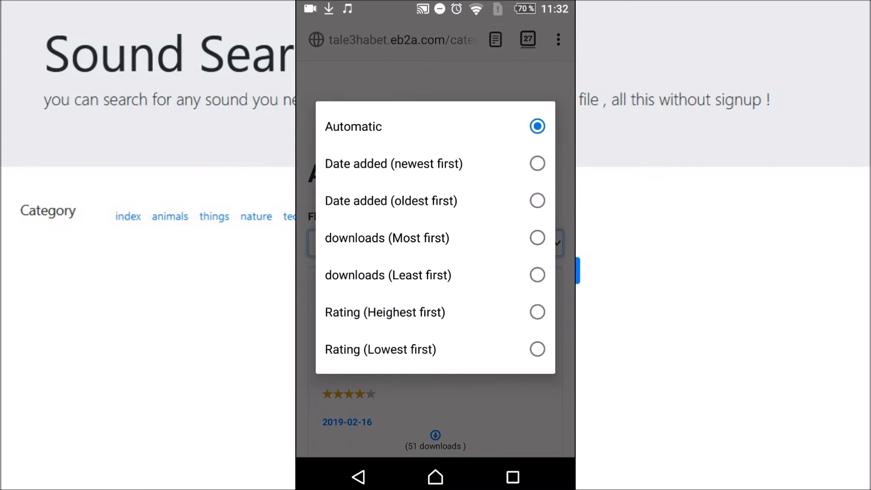
Sort the list by 'downloads (Most first)', bringing neon light flicker to the top.
{"action": "left_click", "coordinate": [388, 238]}
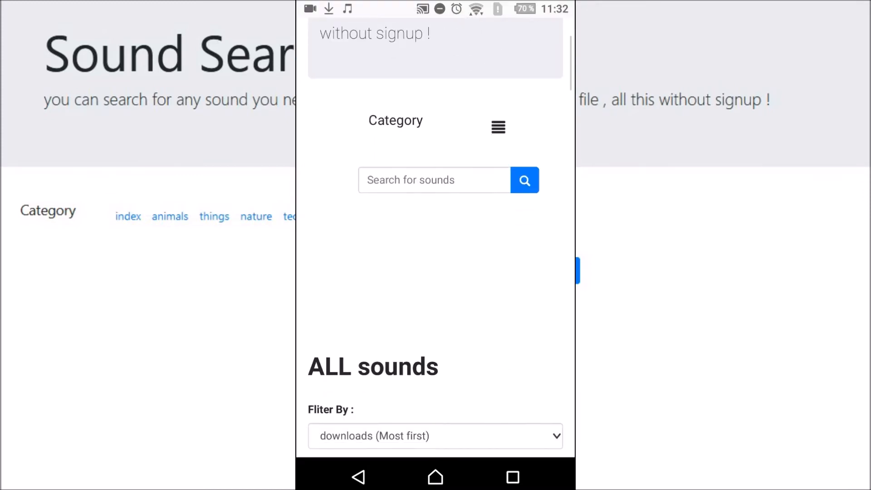
{"action": "scroll", "scroll_direction": "down", "scroll_amount": 3}
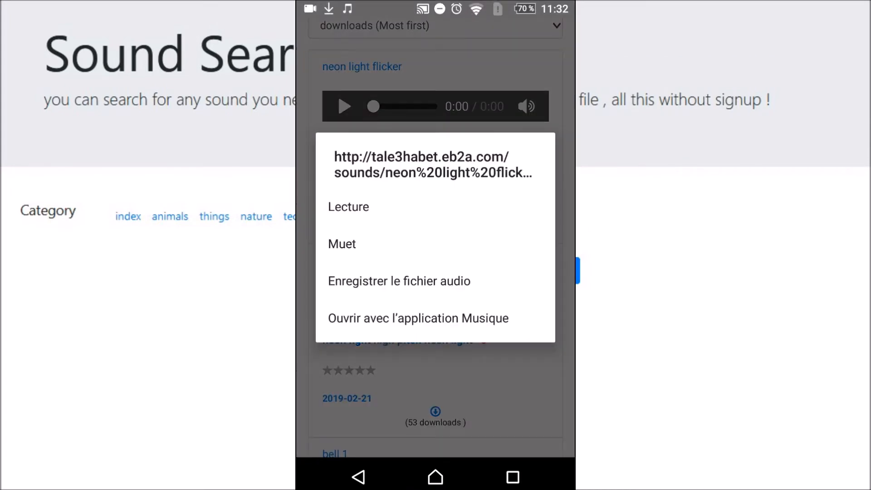
Play the 'neon light flicker' and 'bell 1' previews from the sorted list.
{"action": "left_click", "coordinate": [348, 207]}
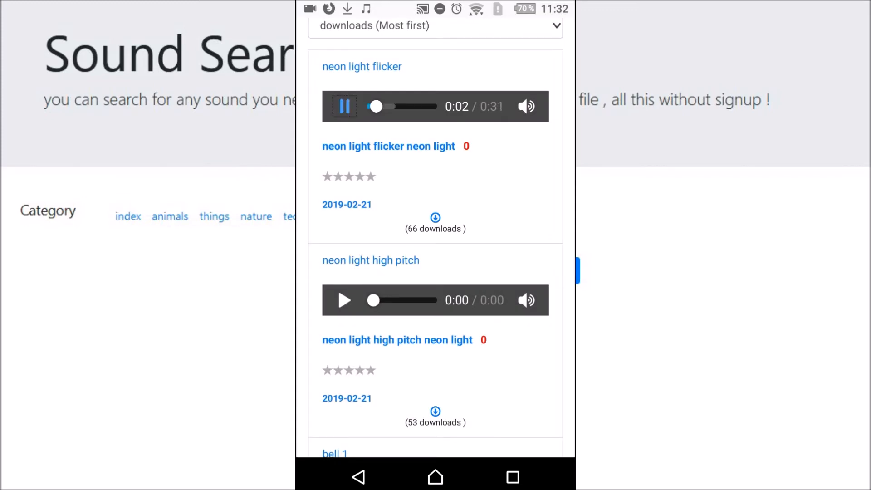
{"action": "scroll", "scroll_direction": "down", "scroll_amount": 3}
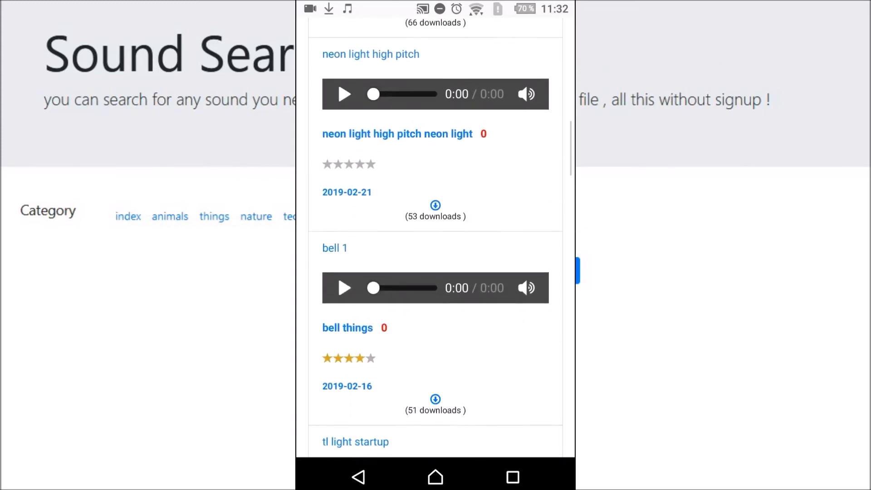
{"action": "left_click", "coordinate": [344, 287]}
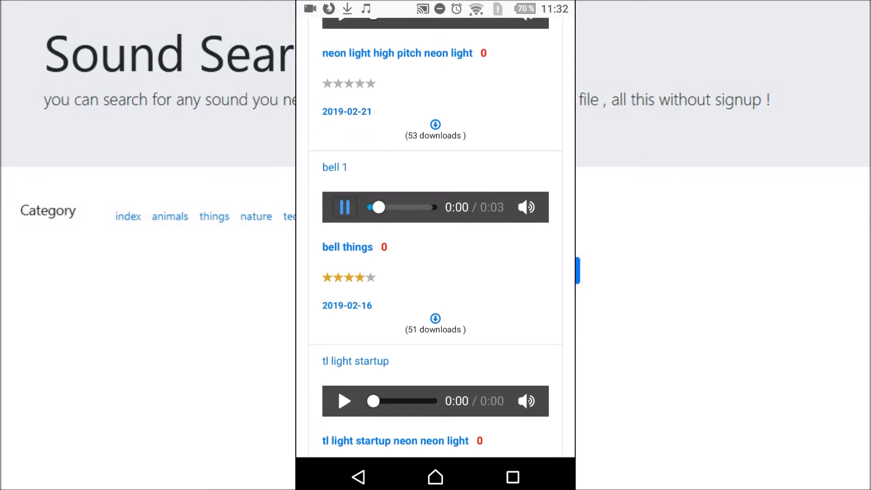
Browse down through the most-downloaded sounds and return to the top of the page.
{"action": "scroll", "scroll_direction": "down", "scroll_amount": 3}
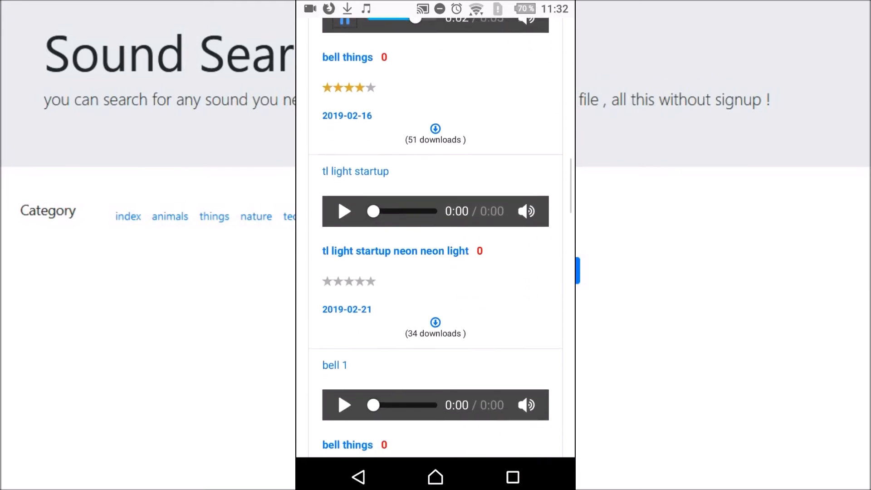
{"action": "scroll", "scroll_direction": "down", "scroll_amount": 3}
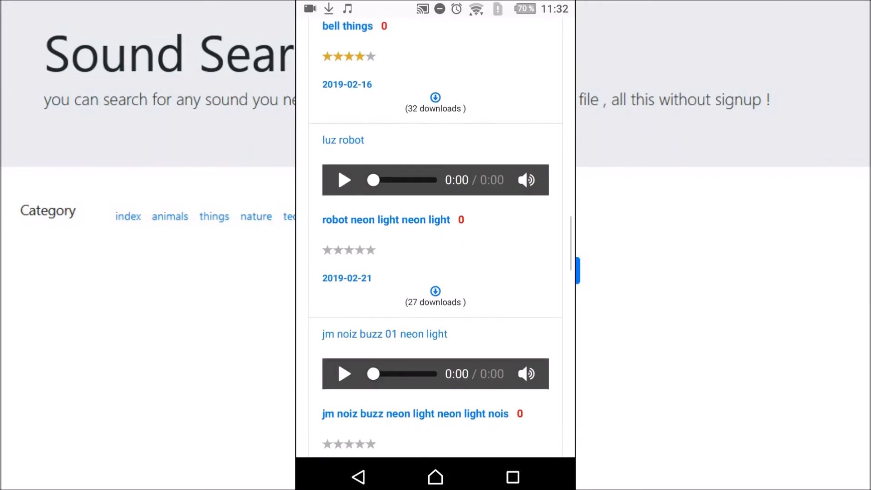
{"action": "scroll", "scroll_direction": "down", "scroll_amount": 3}
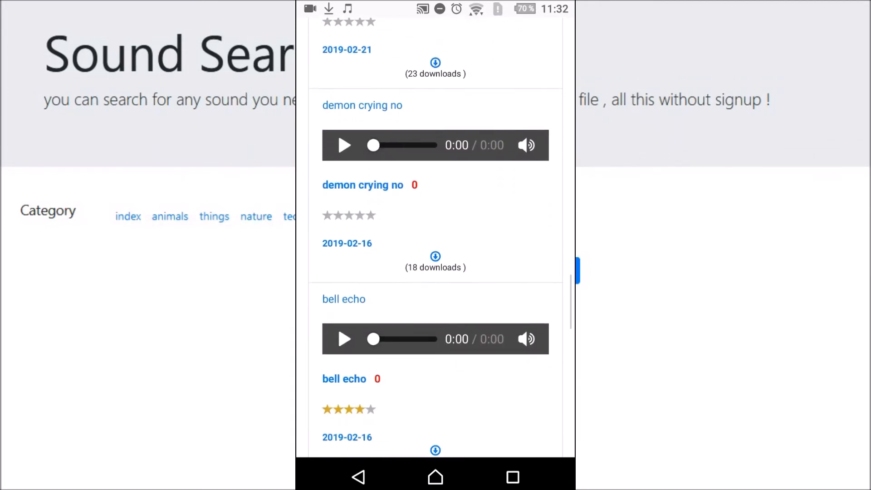
{"action": "scroll", "scroll_direction": "down", "scroll_amount": 3}
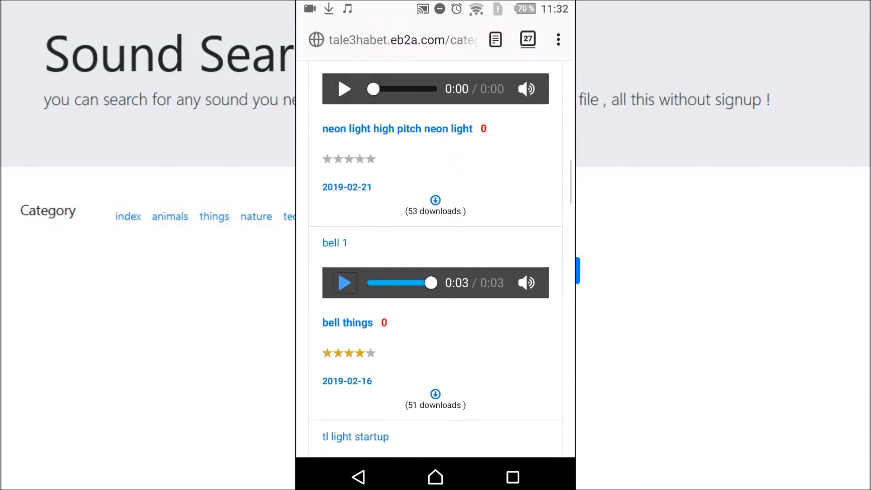
{"action": "scroll", "scroll_direction": "up", "scroll_amount": 3}
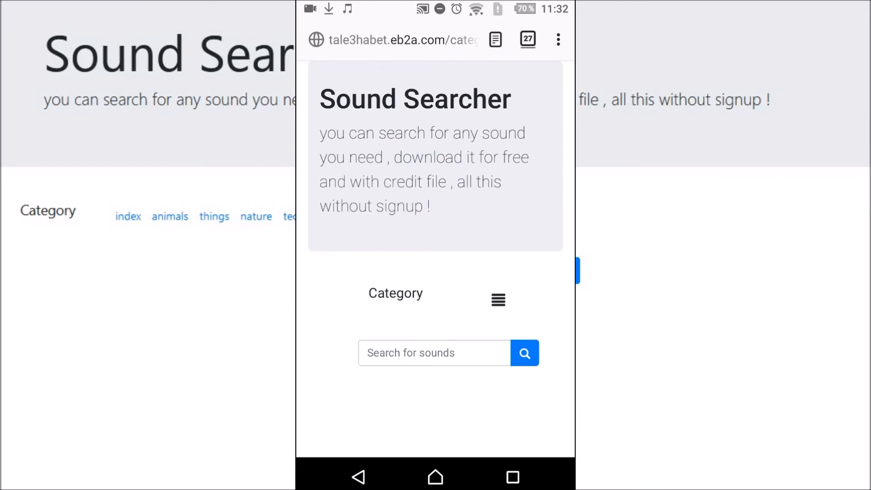